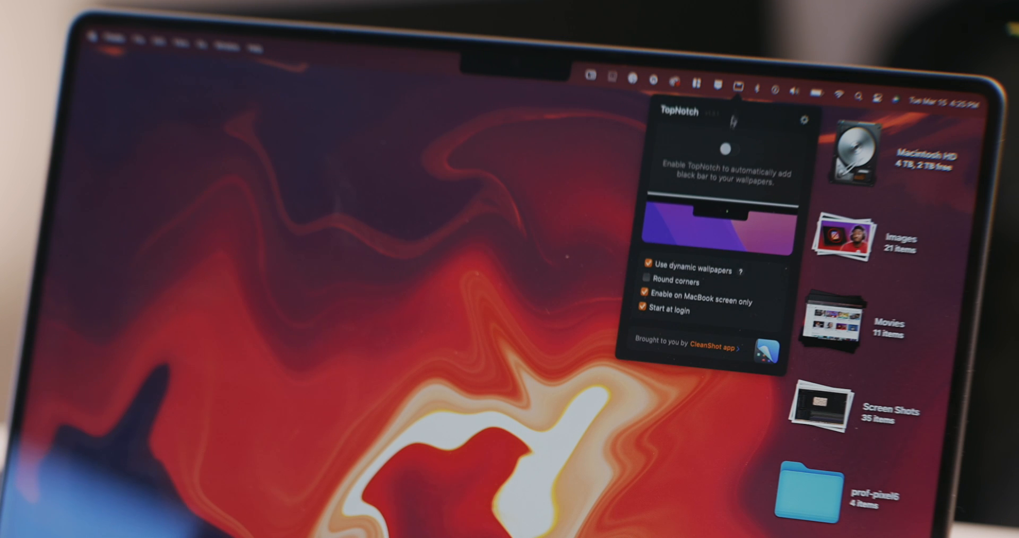
- Fill RoboForm's generated password into the Walmart account's new password field
click(726, 149)
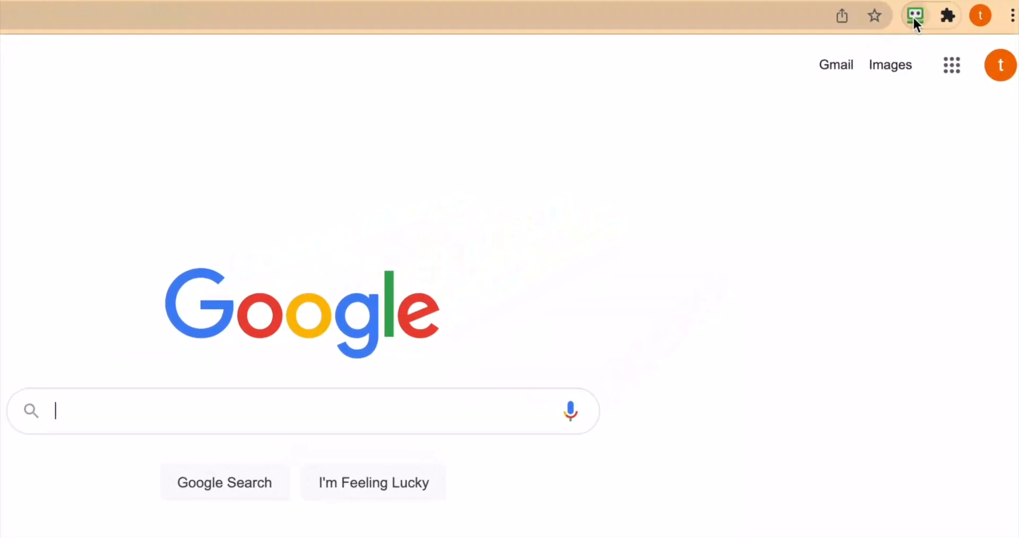
click(915, 15)
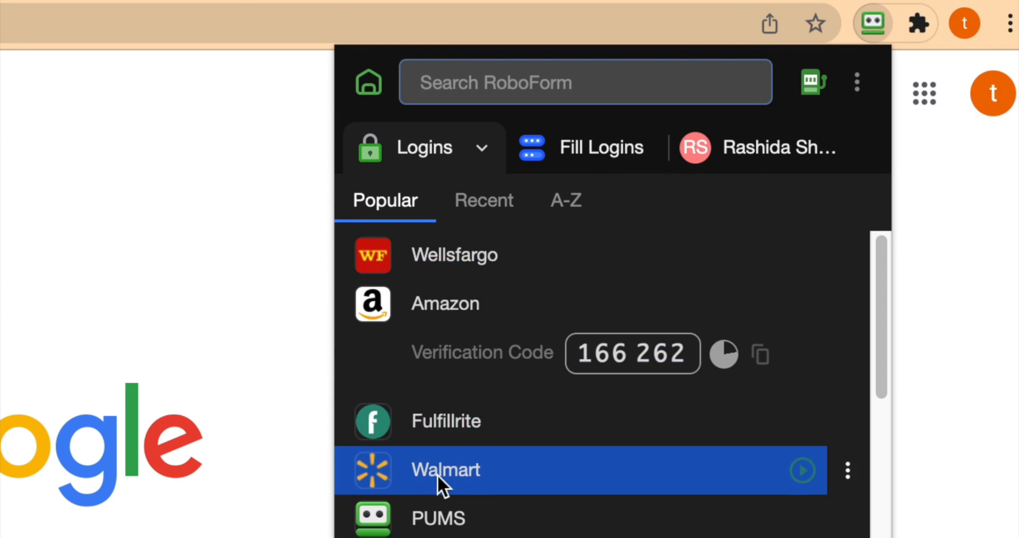
click(445, 470)
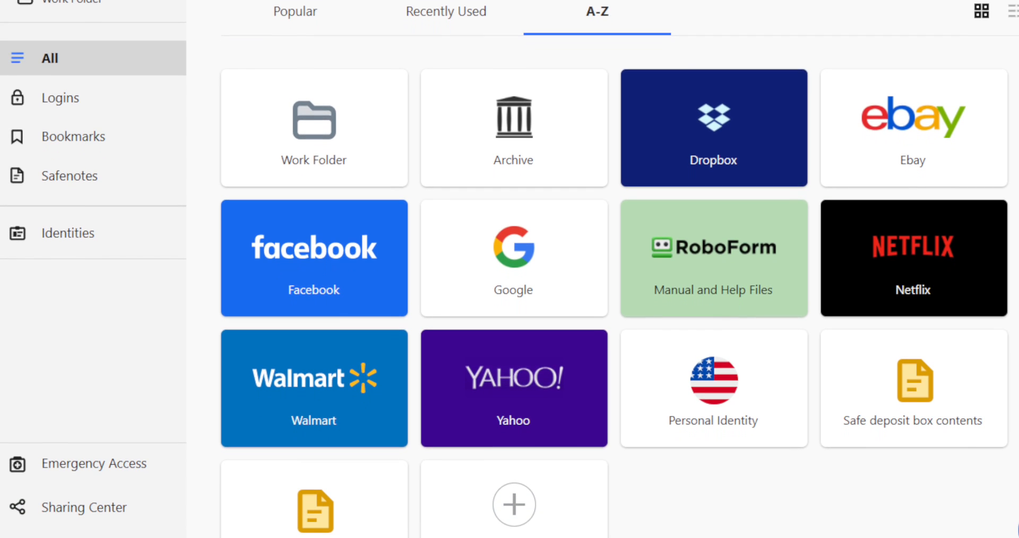
scroll(down, 3)
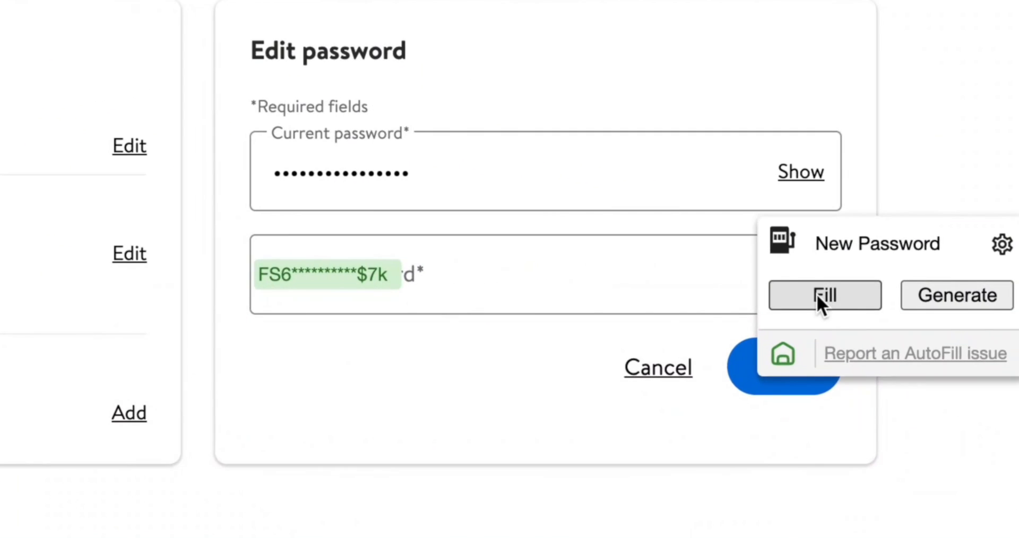
click(824, 295)
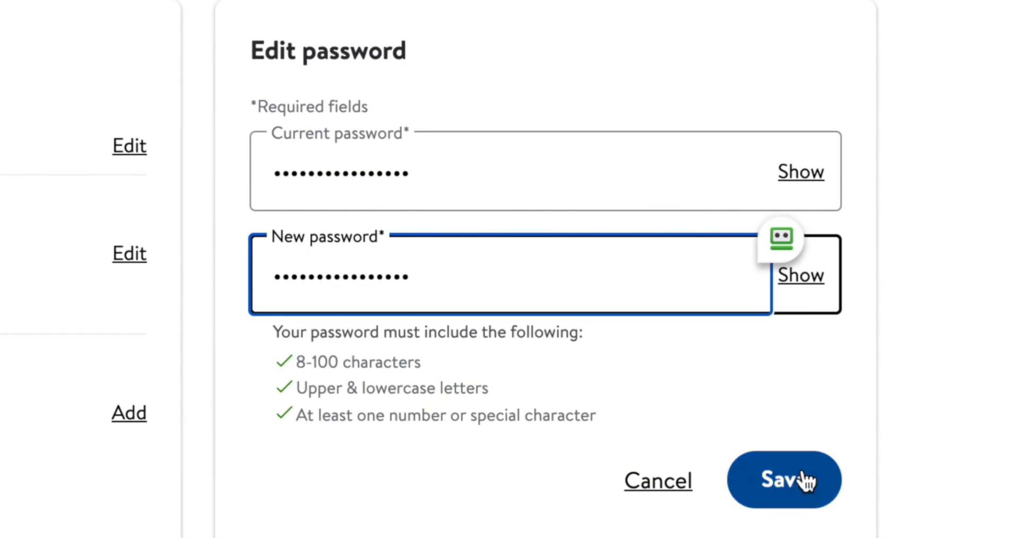
- Save the new Walmart password, sign in, and store the updated login in RoboForm
click(783, 480)
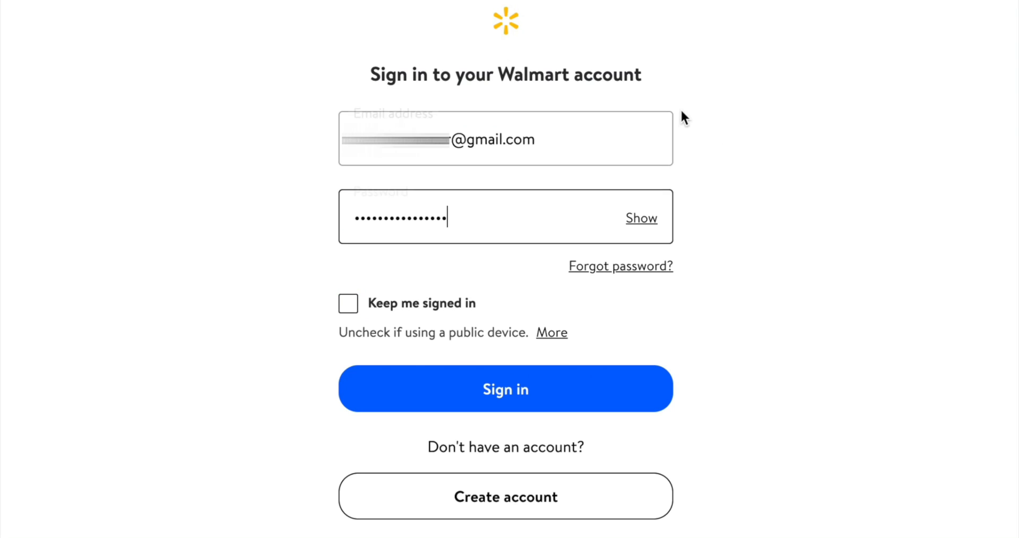
click(505, 389)
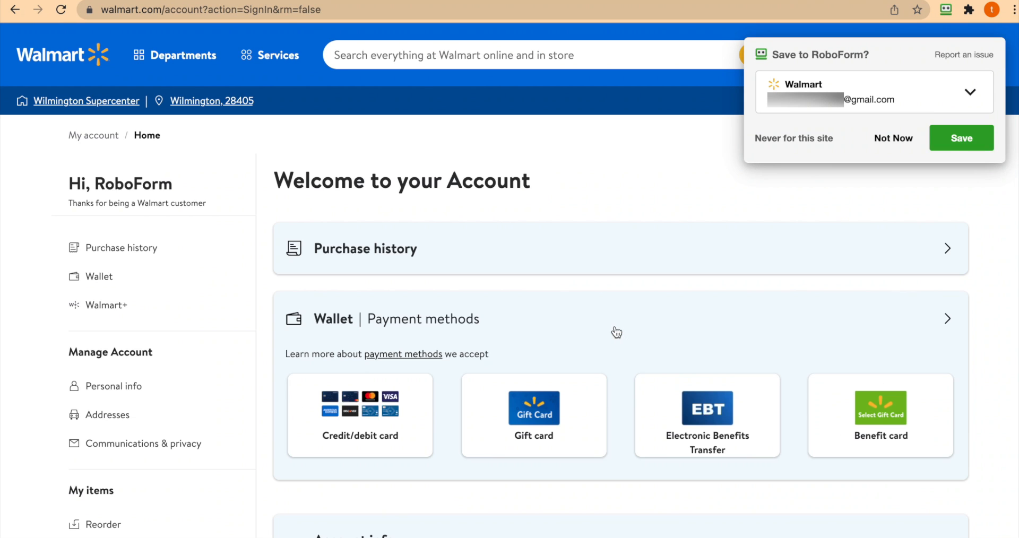
mouse_move(772, 252)
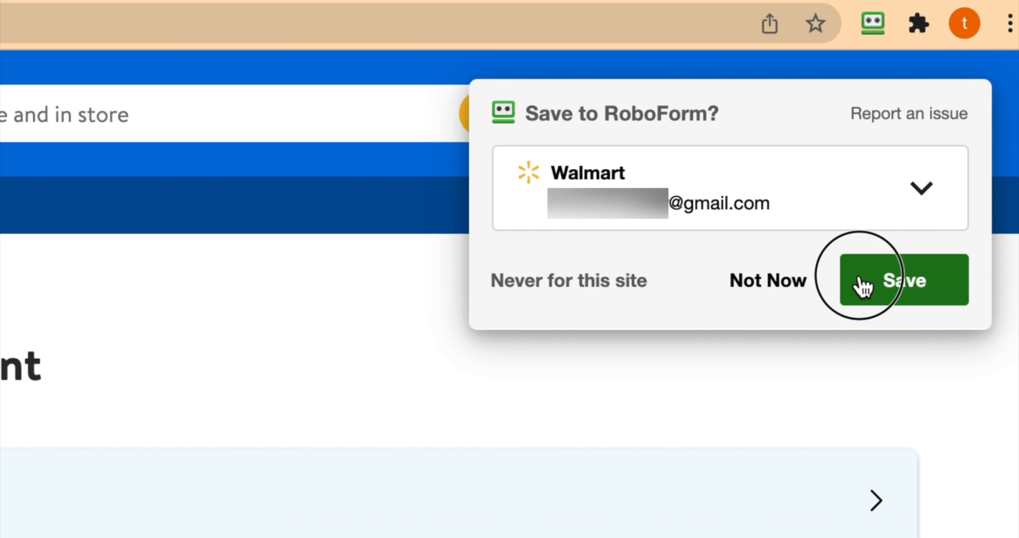
click(902, 280)
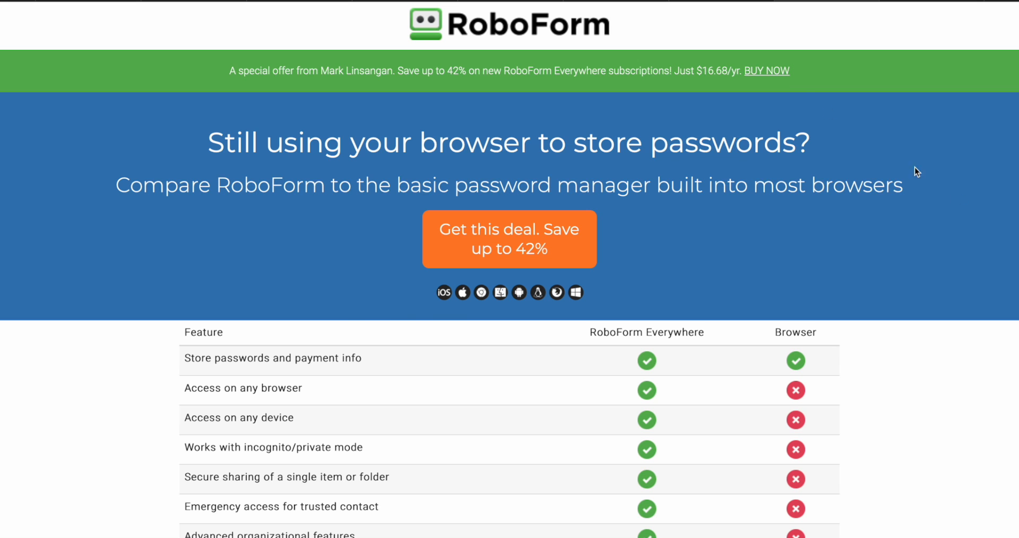
click(509, 238)
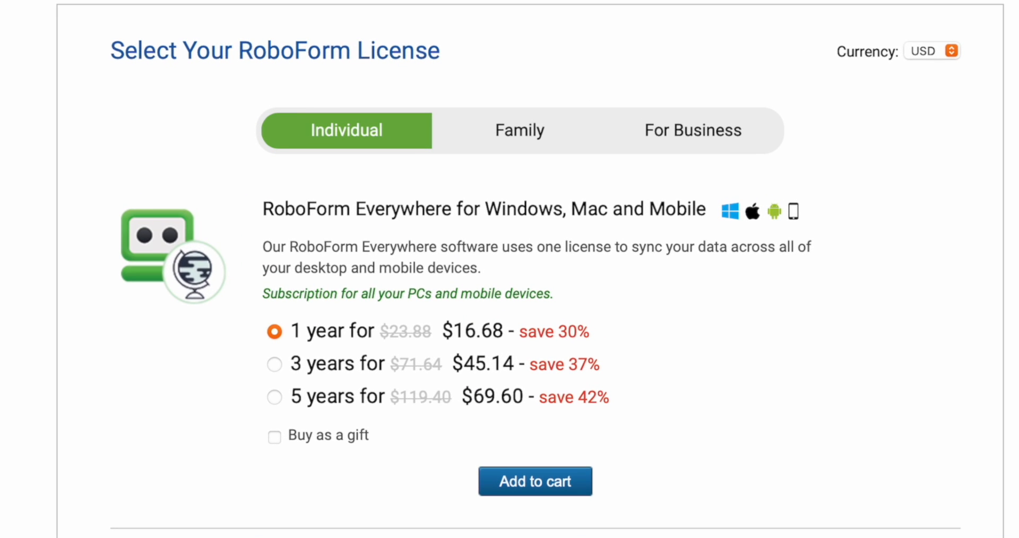
mouse_move(530, 349)
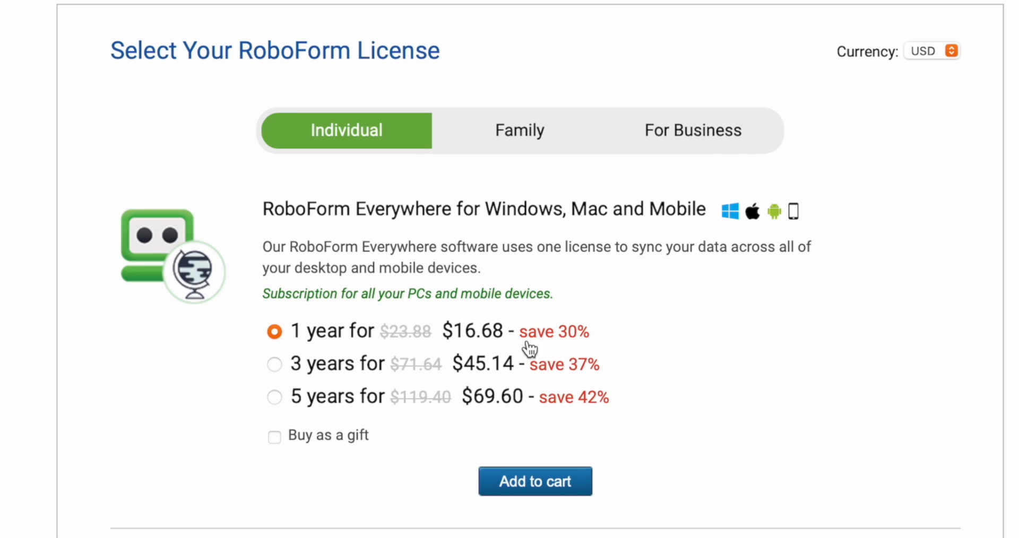
mouse_move(462, 410)
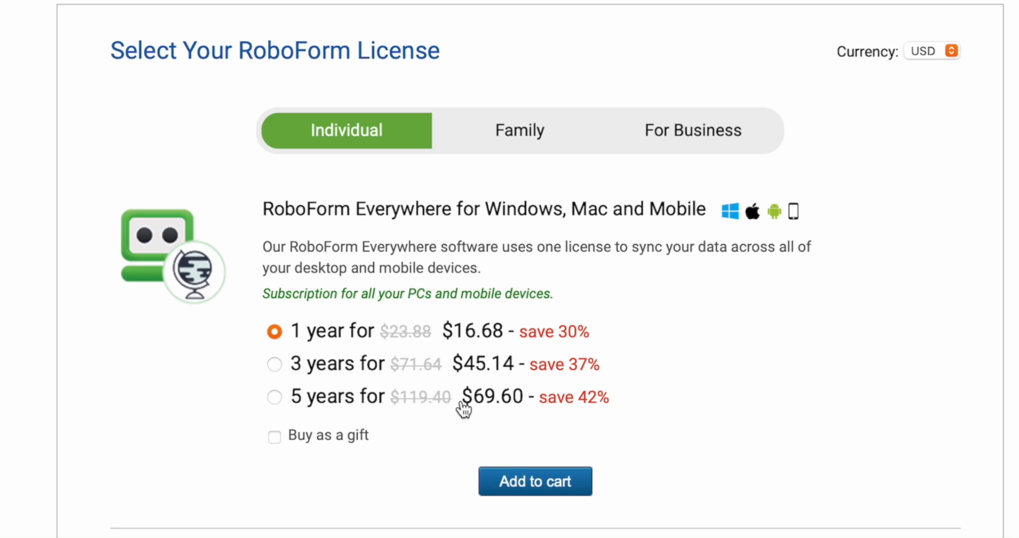
mouse_move(286, 399)
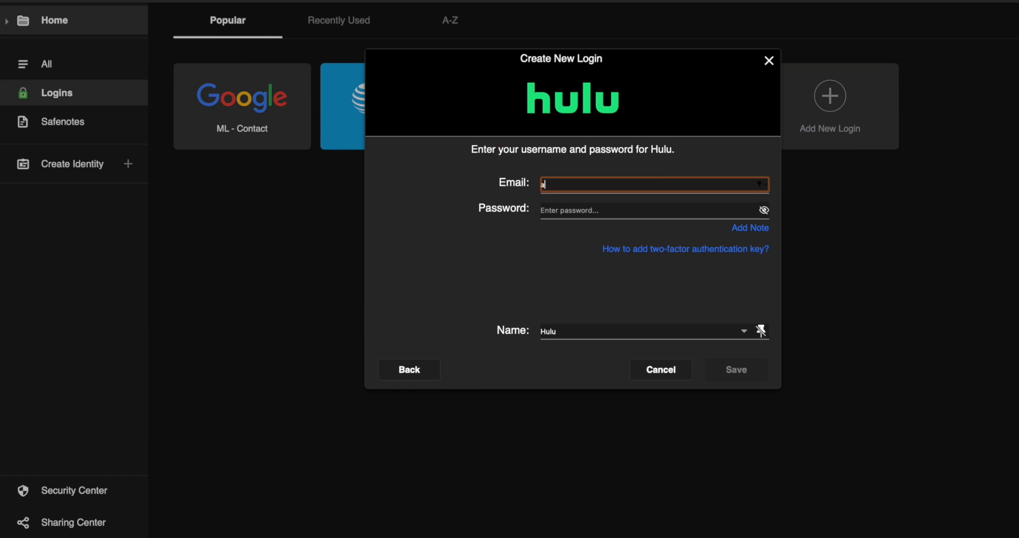
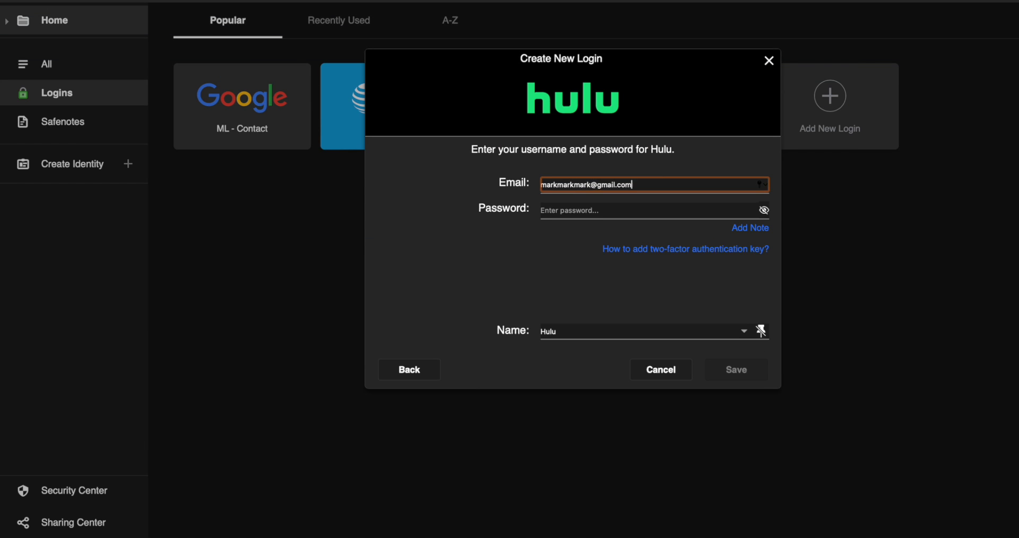